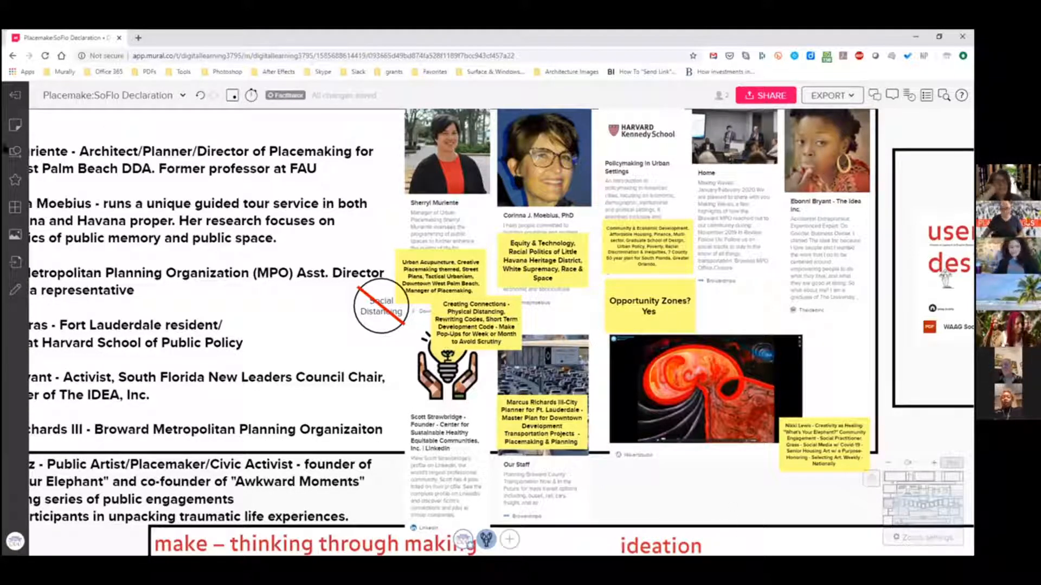
pyautogui.moveTo(14, 152)
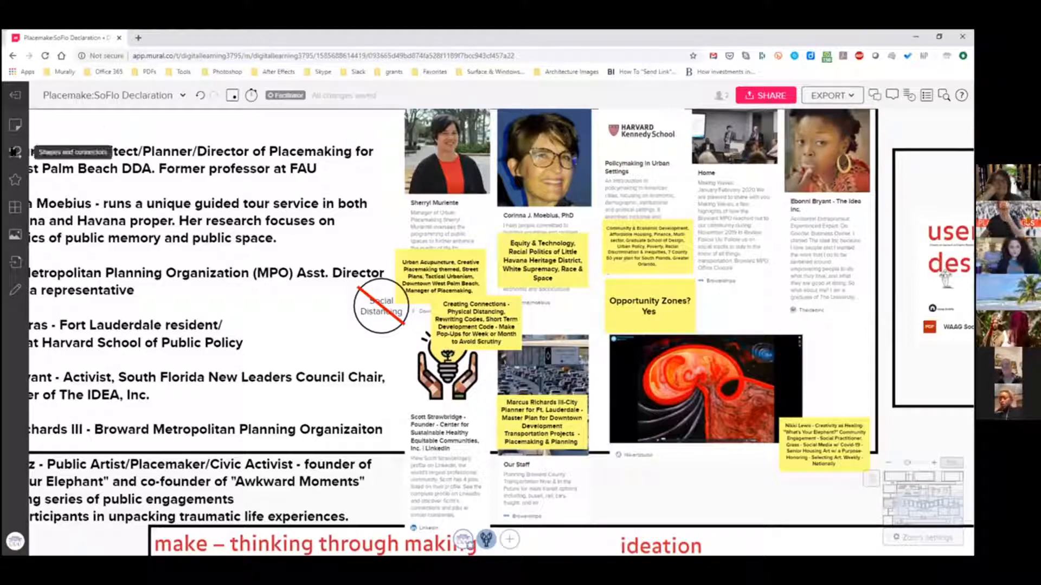
# Bring up the sticky notes and text options from the left sidebar
pyautogui.click(15, 152)
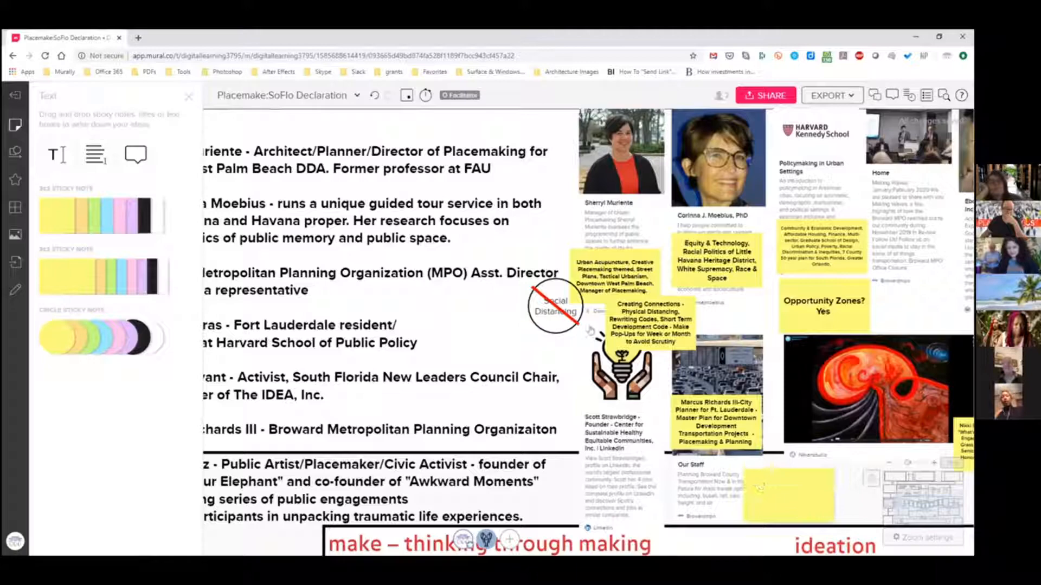
# Place a new yellow sticky note on the board beside the Our Staff card
pyautogui.click(788, 498)
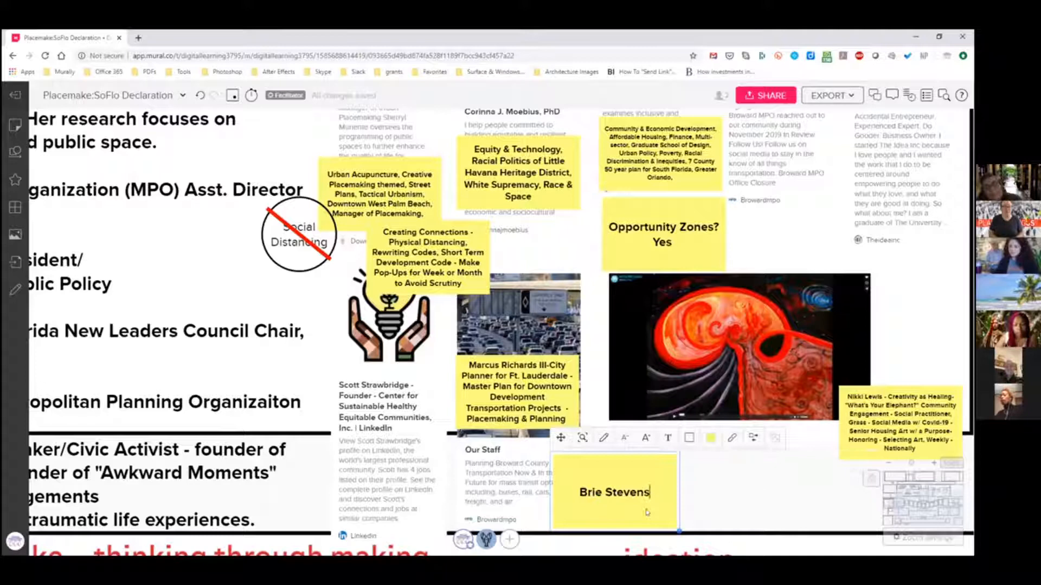
# Type the note's description: Activist Work, Chattanooga Resident, Creatives, Millenials, Co.Lab
pyautogui.write('-')
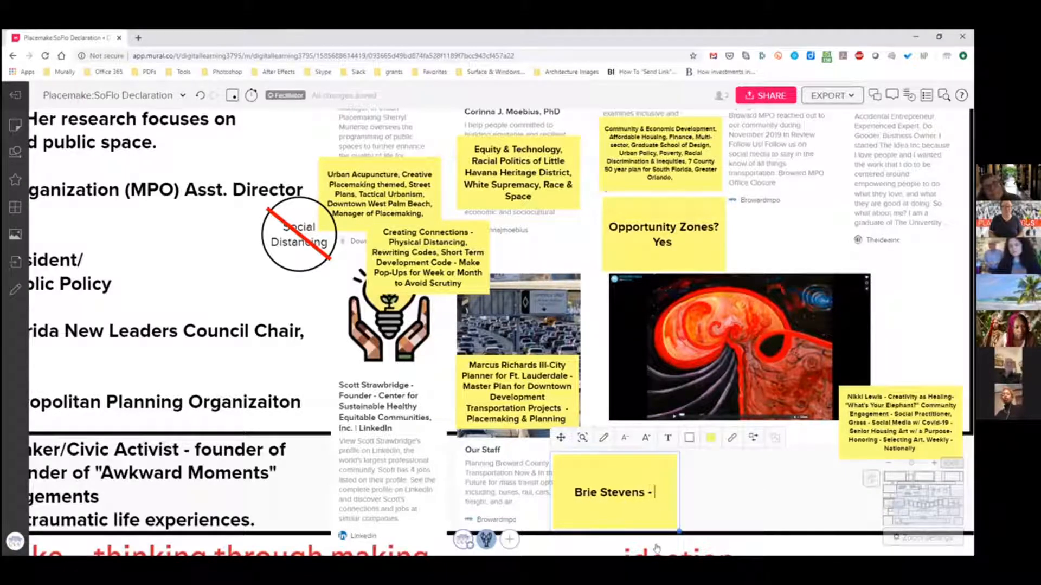
pyautogui.write('Activist W')
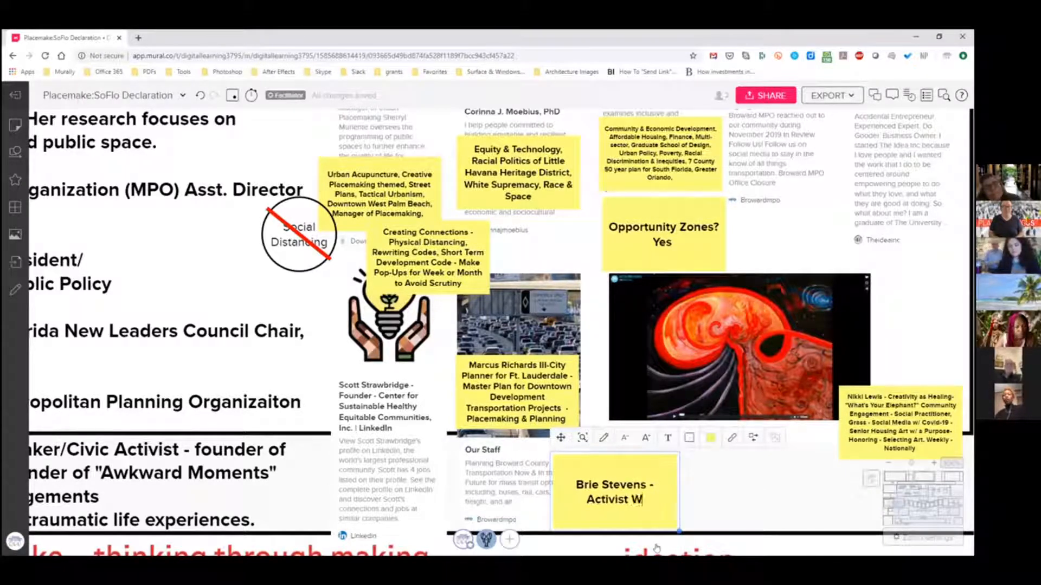
pyautogui.write('ork, Chattanooga Resident,')
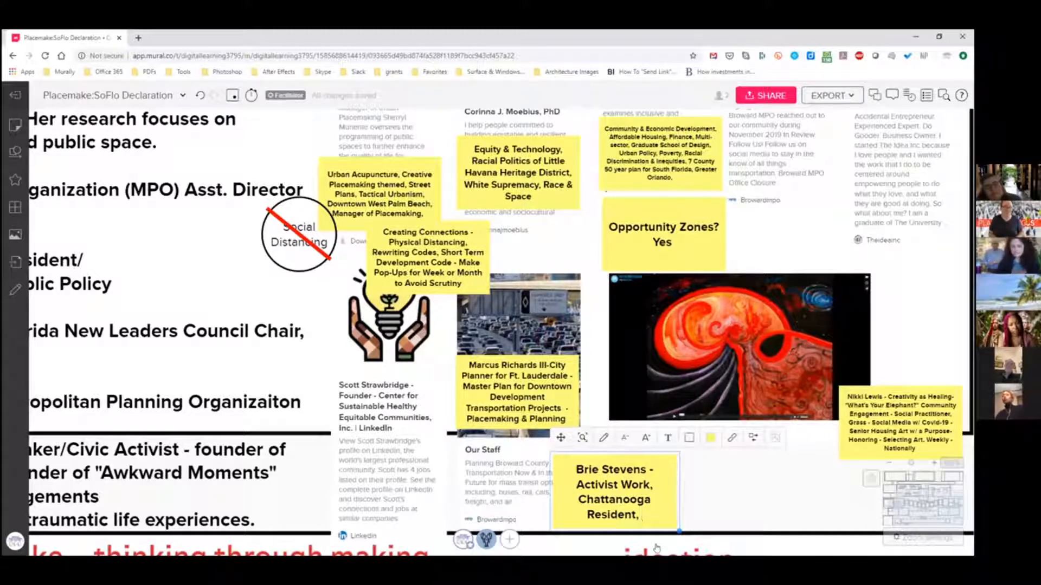
pyautogui.write('C')
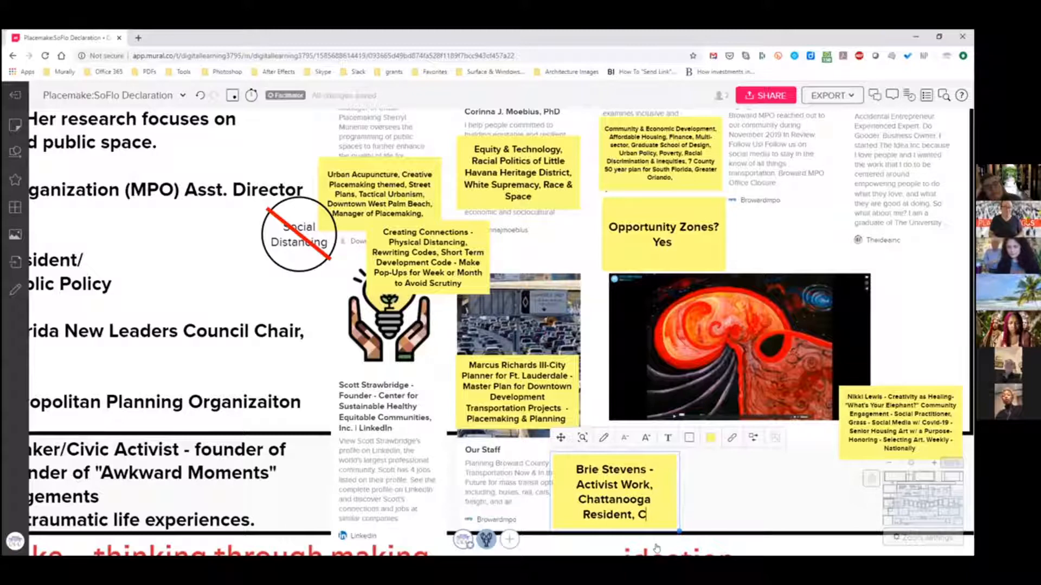
pyautogui.write('reatives, Millenials, Co.Lab,')
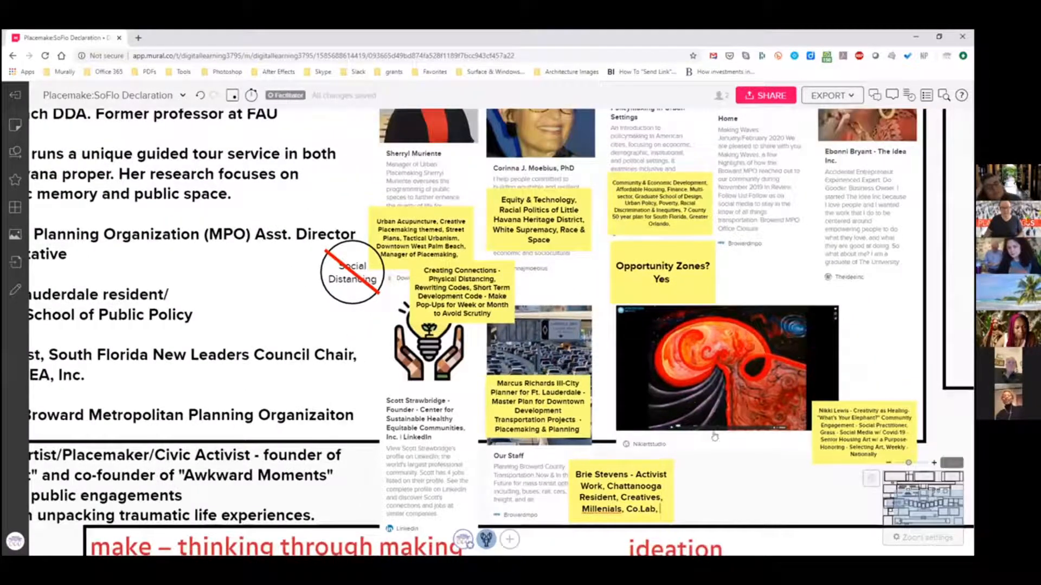
pyautogui.click(620, 491)
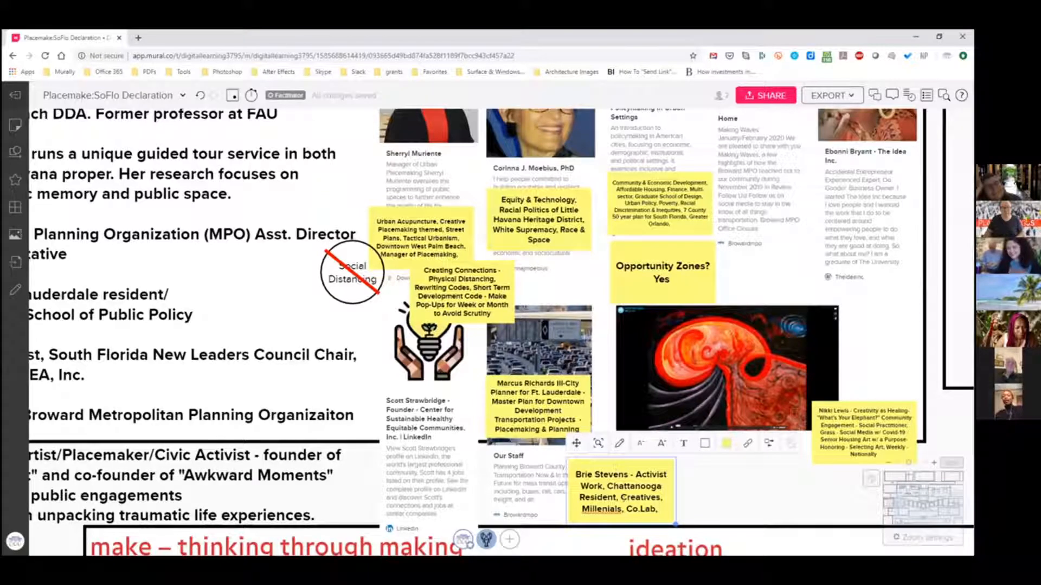